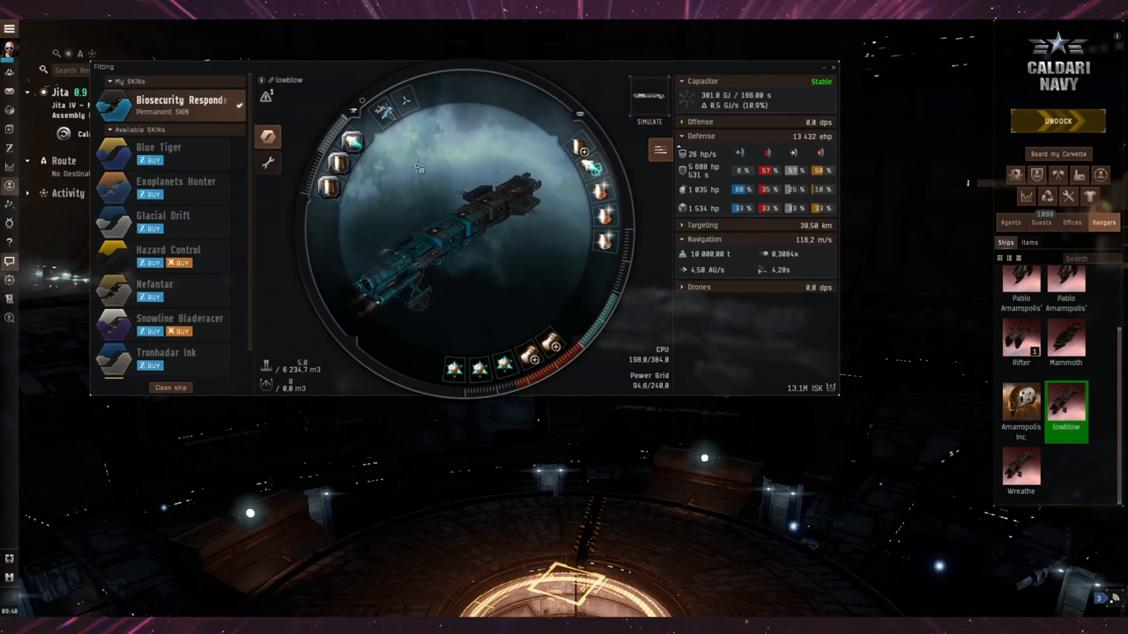
pyautogui.moveTo(352, 143)
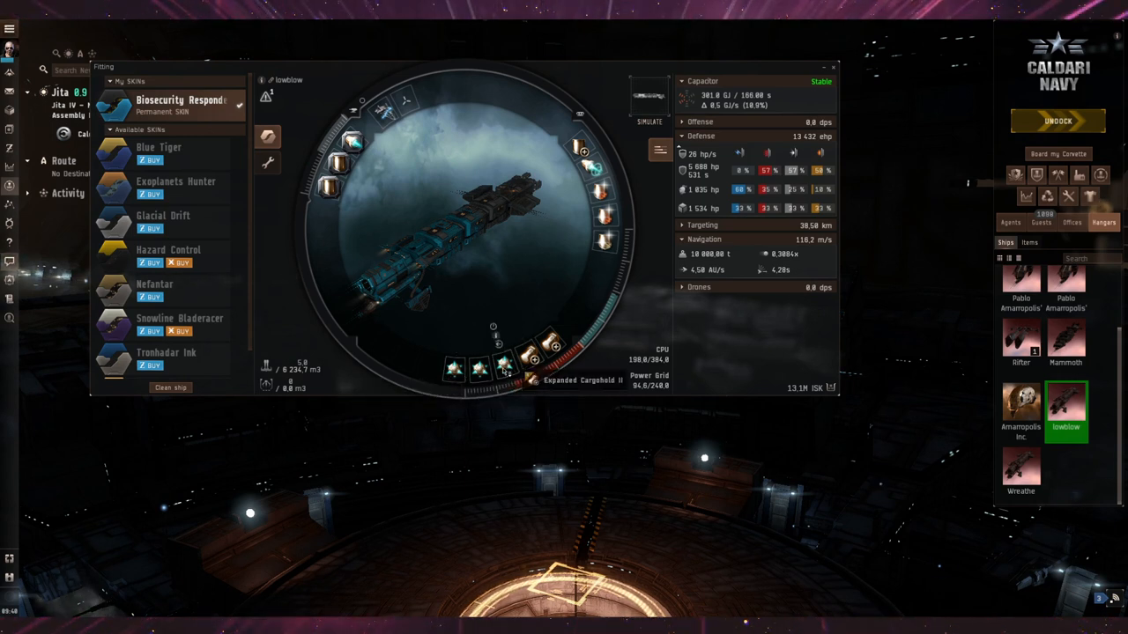
pyautogui.moveTo(506, 364)
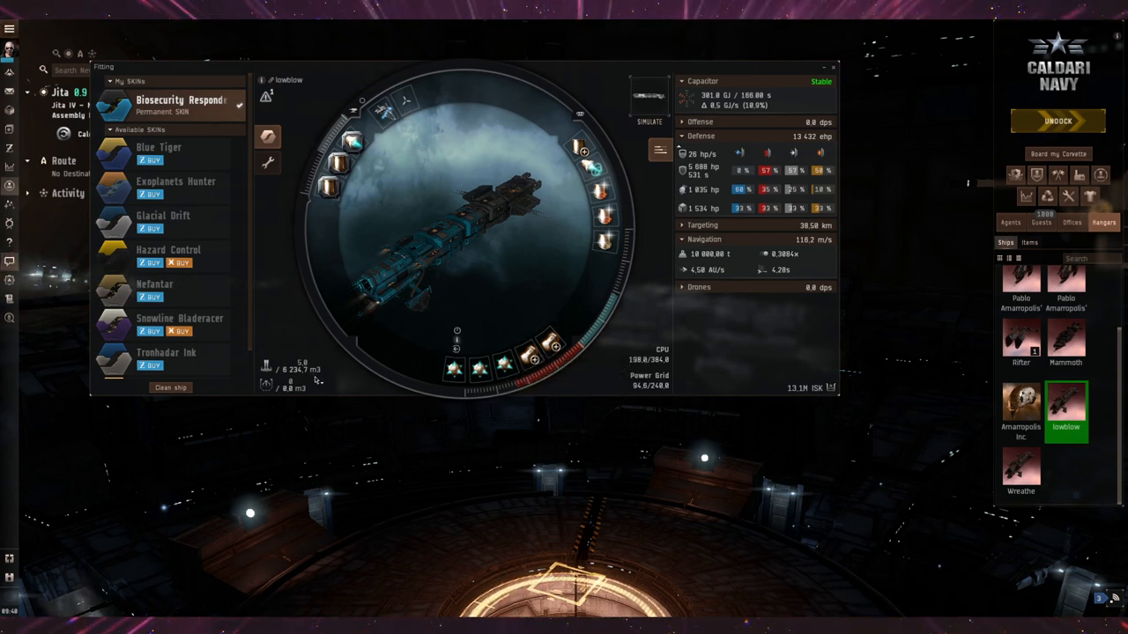
pyautogui.moveTo(316, 379)
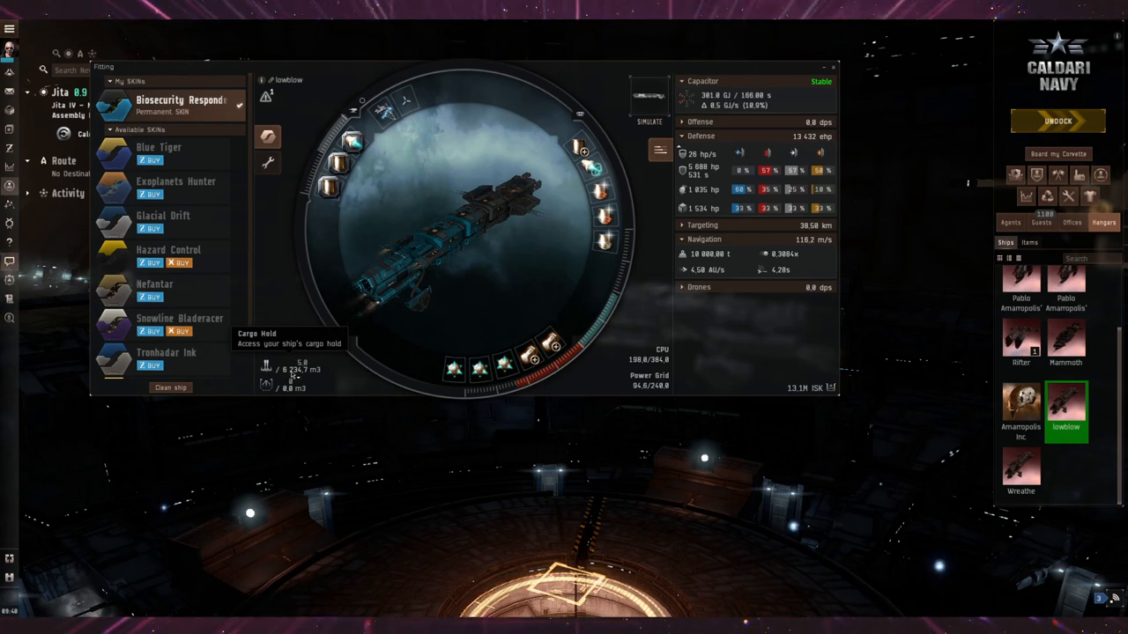
pyautogui.moveTo(363, 335)
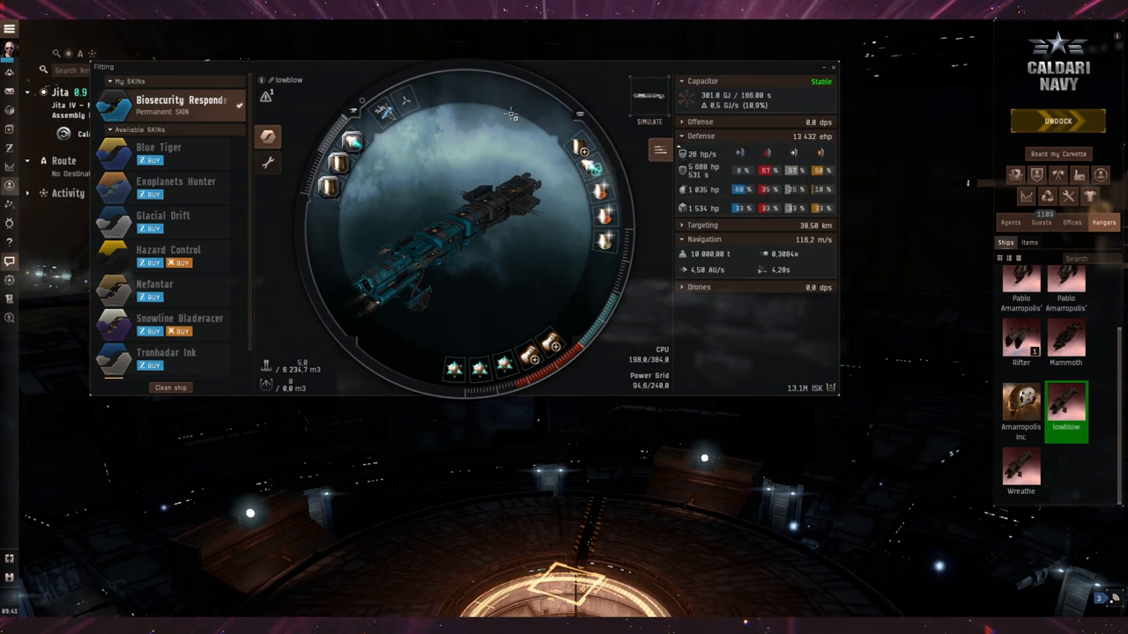
pyautogui.moveTo(582, 145)
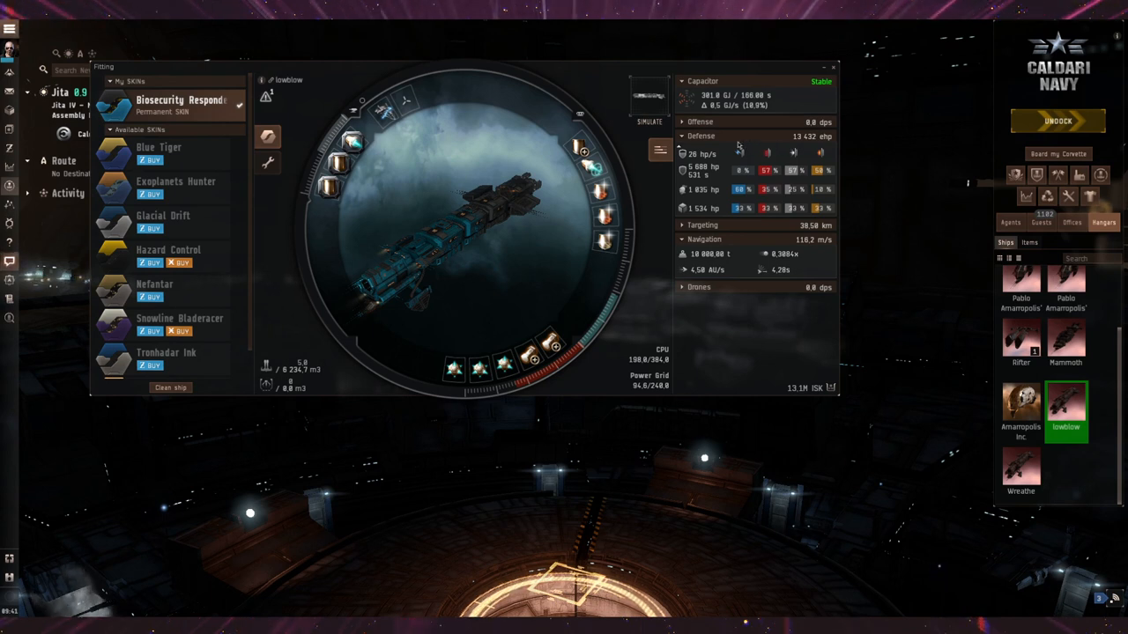
pyautogui.moveTo(685, 140)
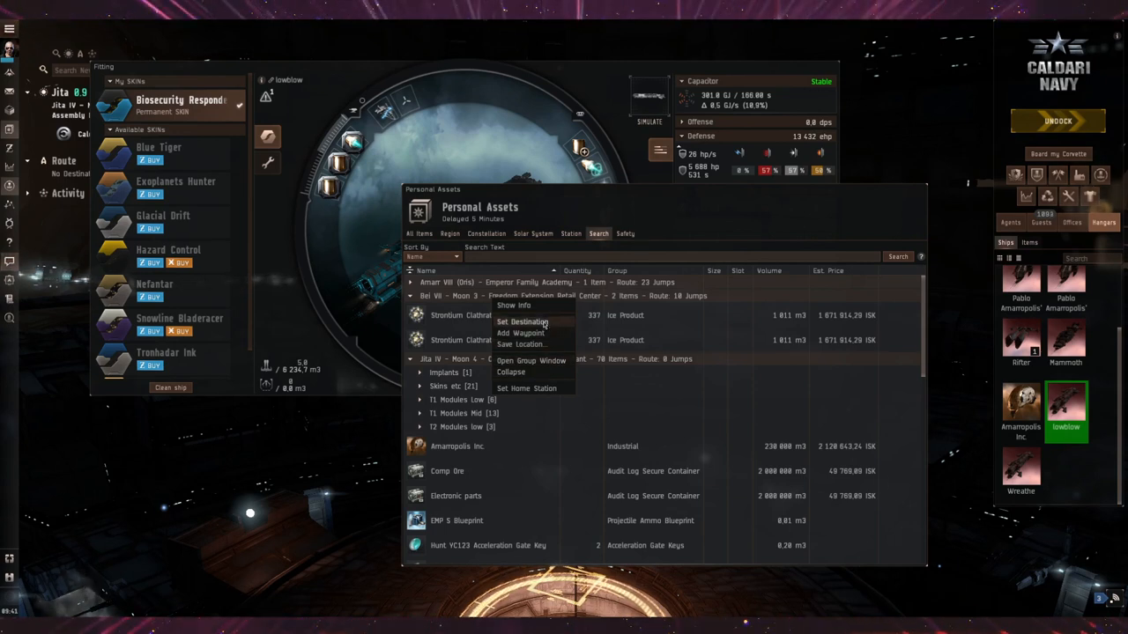
# Set Bei VII - Moon 3 - Freedom Extension Retail Center as the destination
pyautogui.click(522, 321)
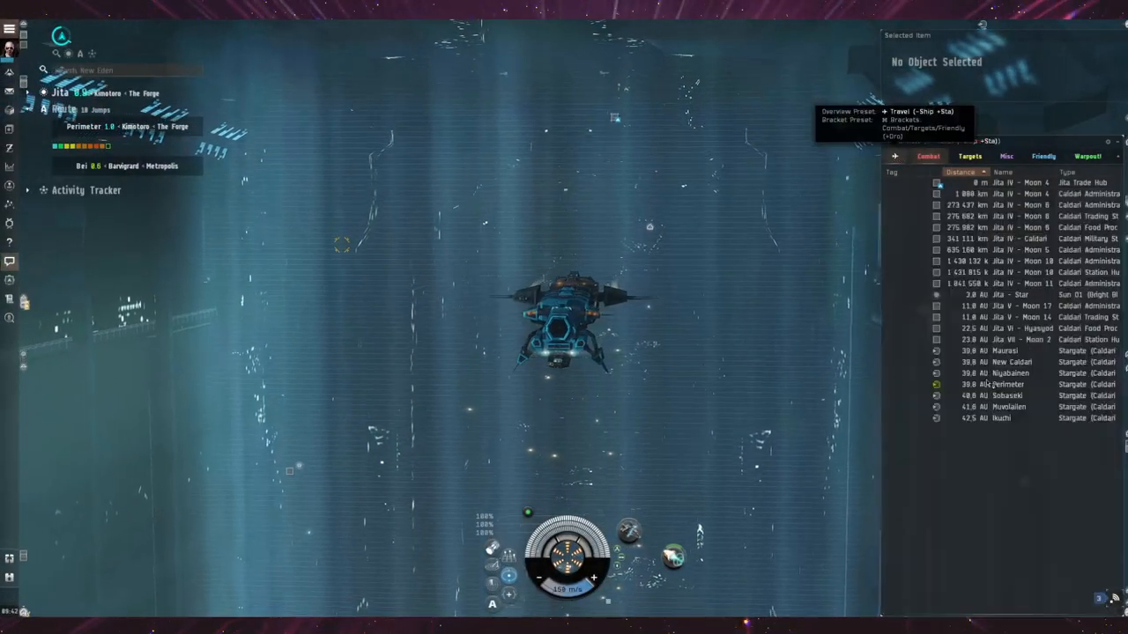
# Warp the hauler from Jita to the Perimeter stargate via its Overview menu
pyautogui.rightClick(1004, 384)
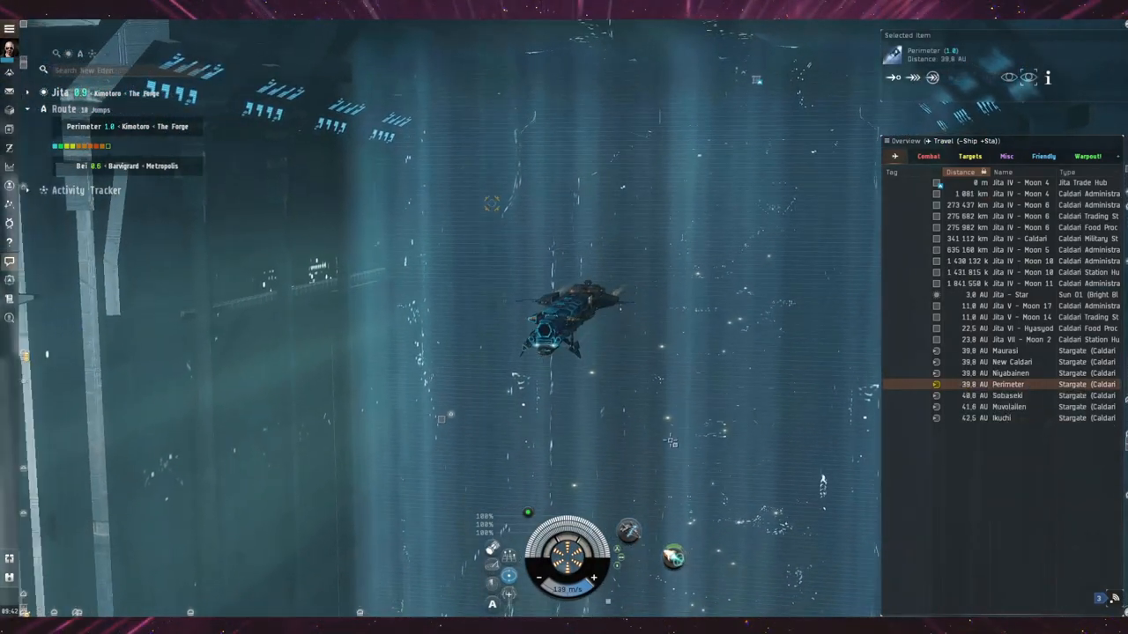
pyautogui.click(1008, 384)
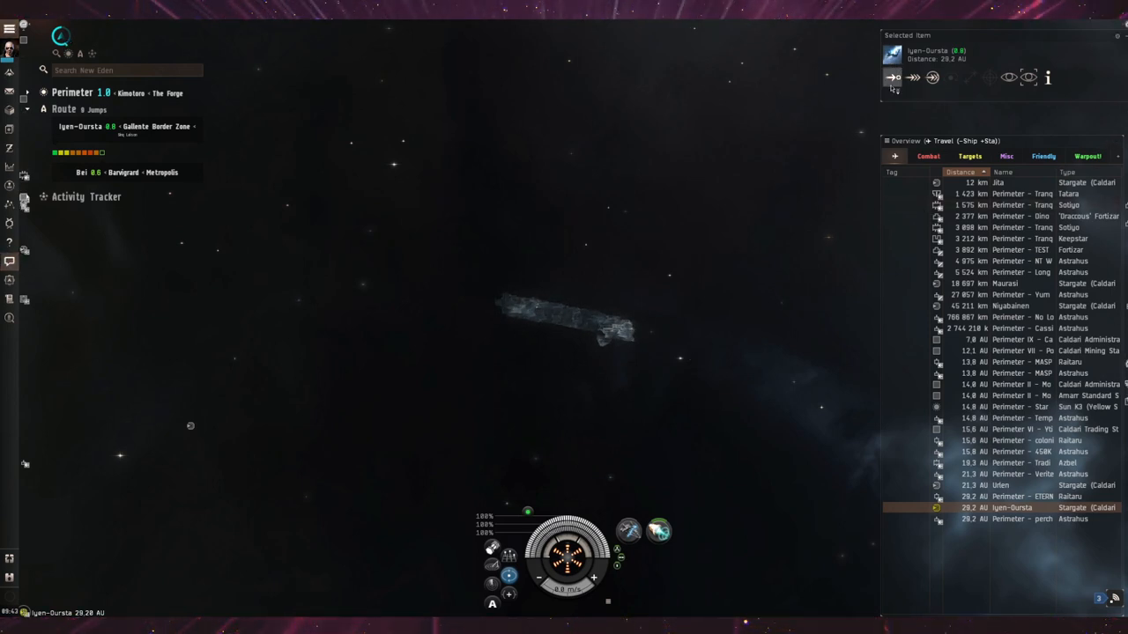
pyautogui.moveTo(893, 77)
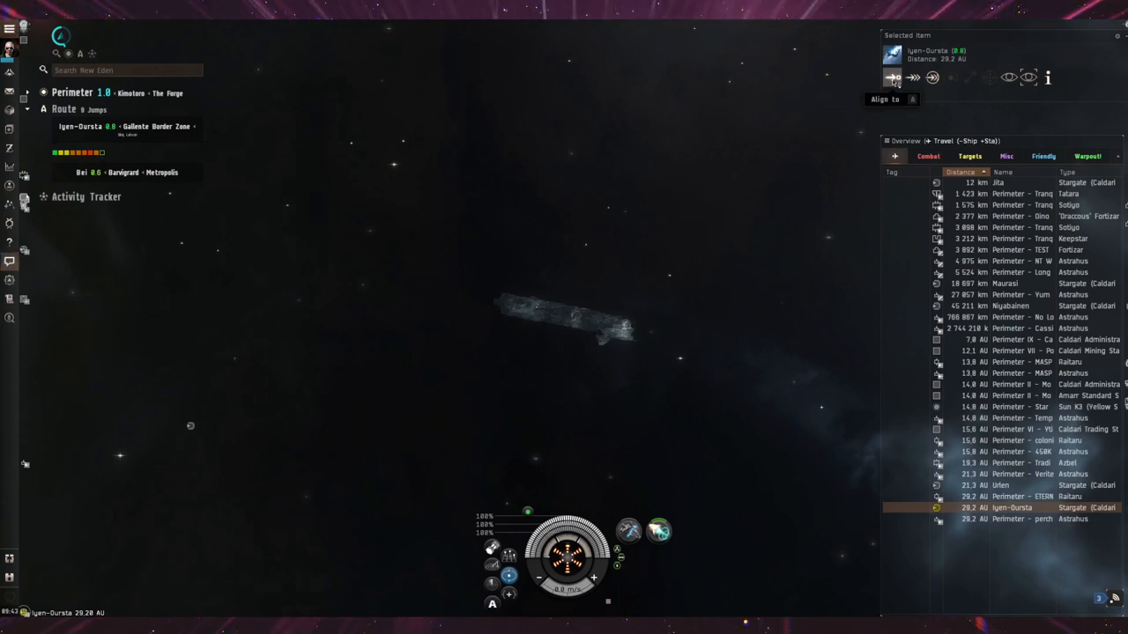
# Align the hauler to the Iyen-Oursta stargate from the Selected Item panel
pyautogui.click(891, 77)
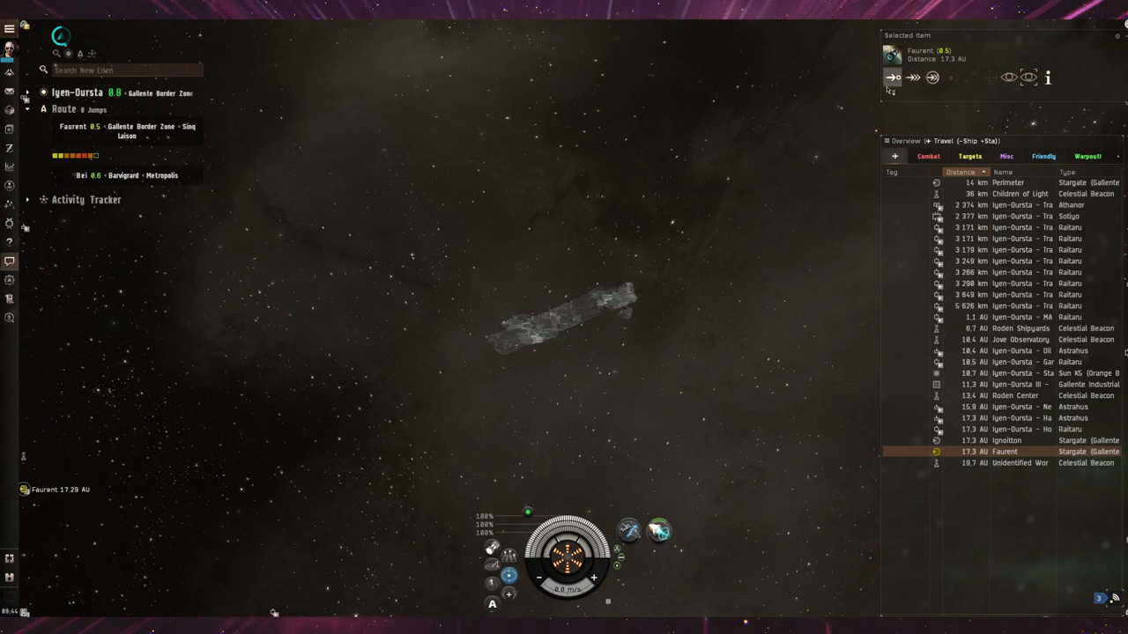
pyautogui.moveTo(890, 78)
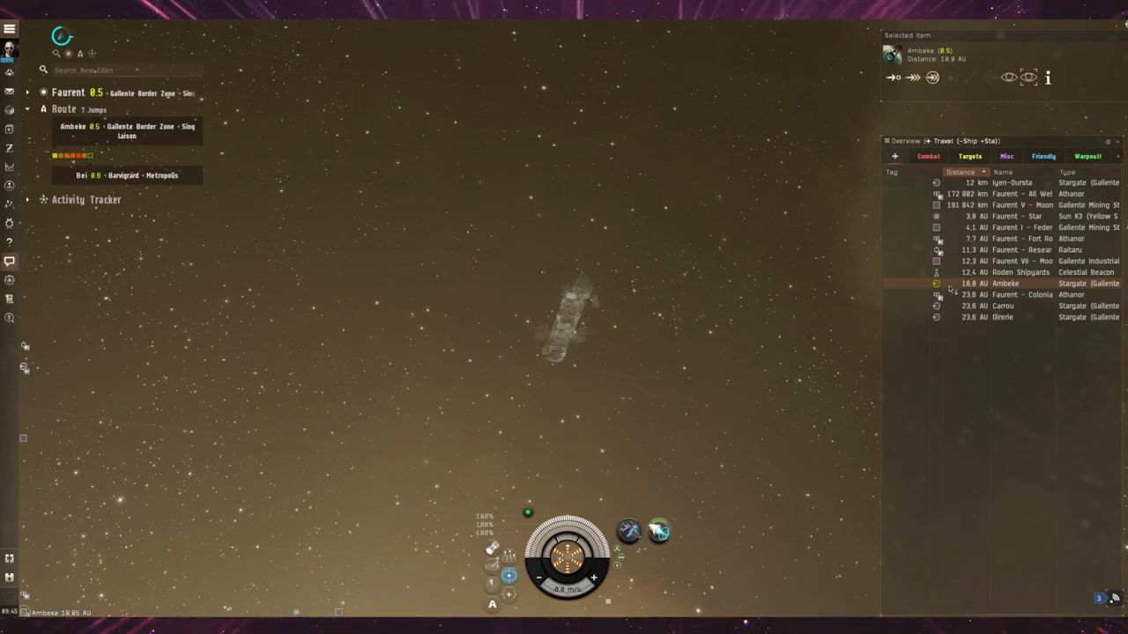
pyautogui.moveTo(891, 78)
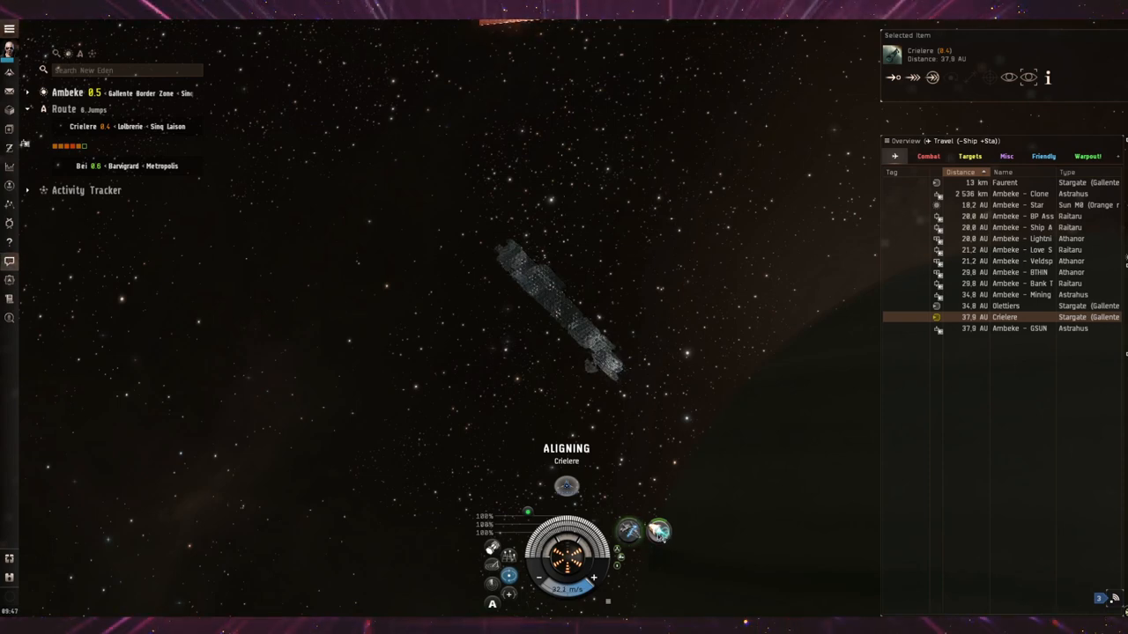
# Align the hauler toward the Crielere stargate, 37.9 AU away
pyautogui.click(660, 530)
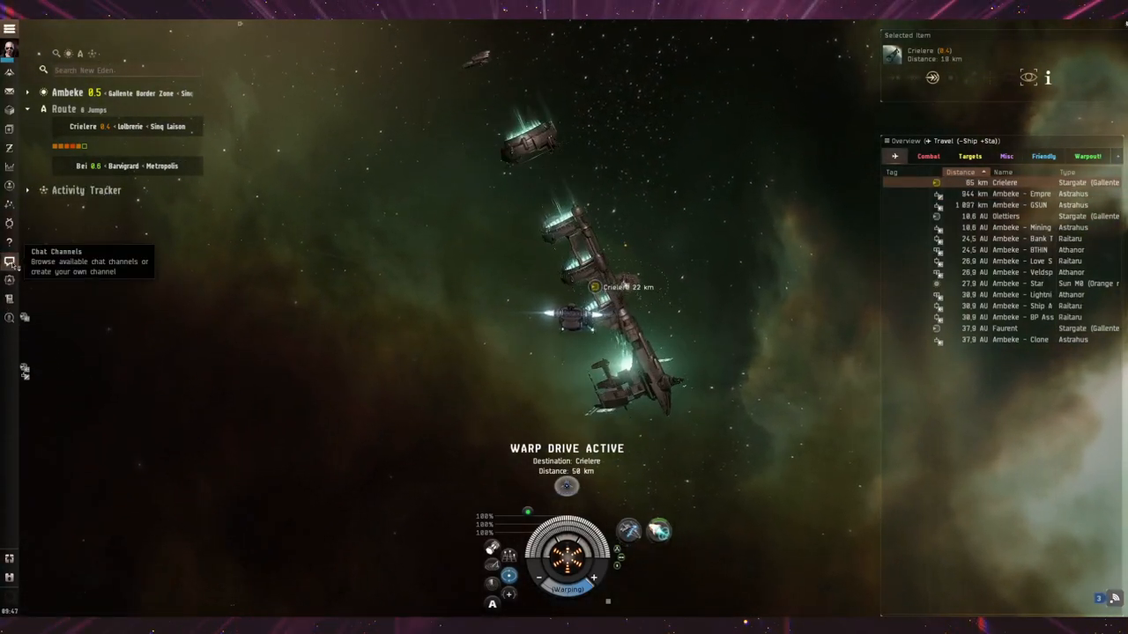
# Finish warping to the Crielere stargate until the low-security warning appears
pyautogui.click(10, 262)
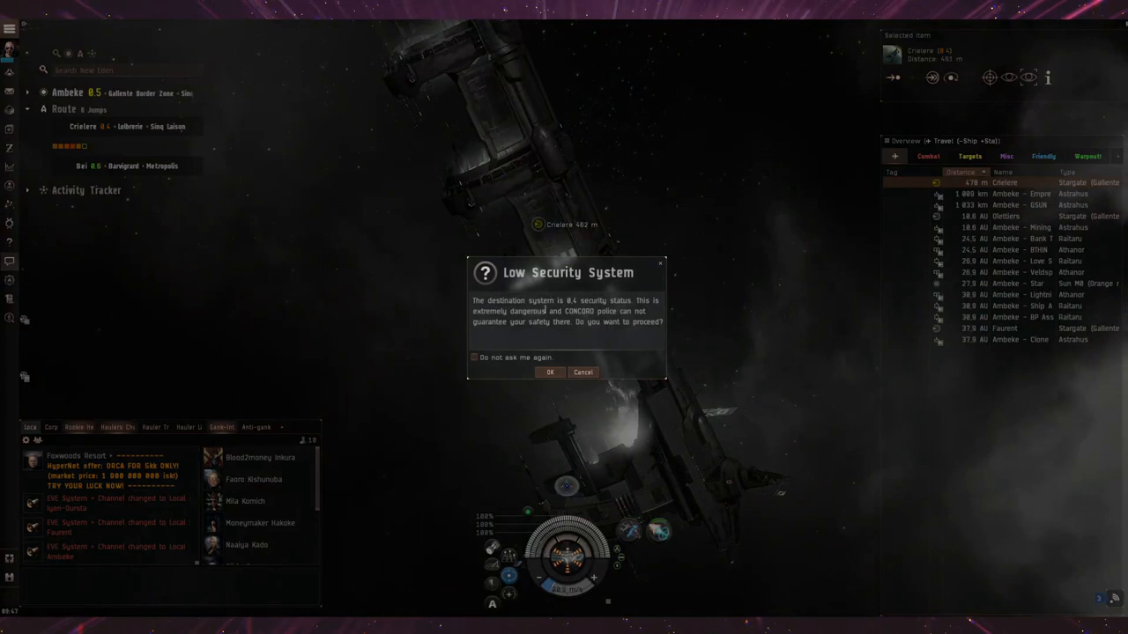
# Accept the 0.4 low-security warning and jump into Crielere
pyautogui.click(550, 372)
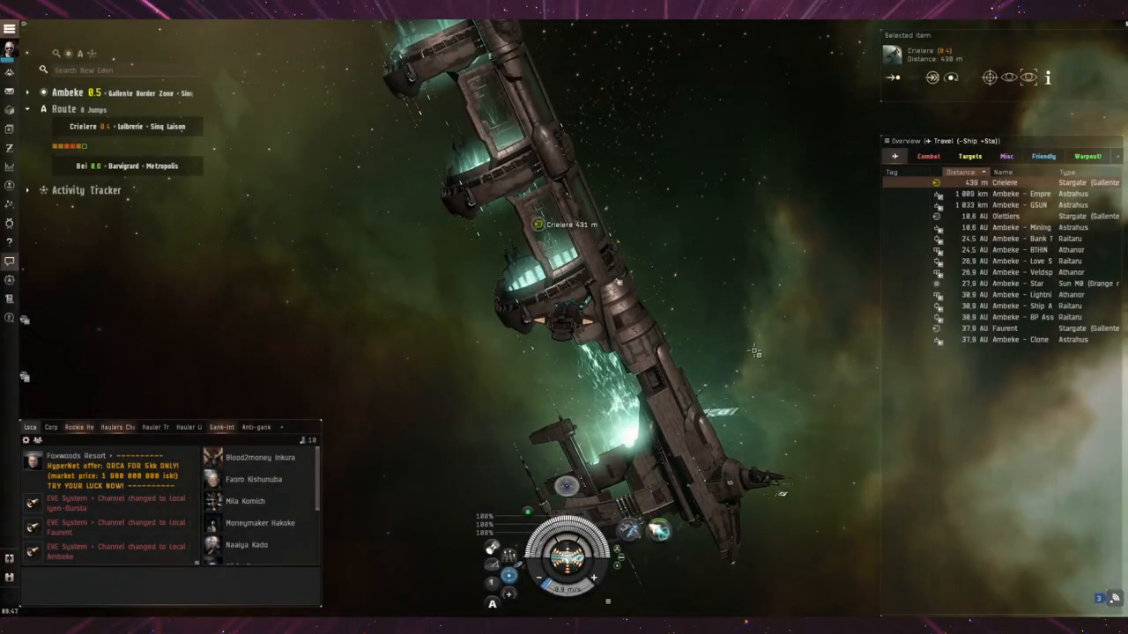
pyautogui.click(931, 77)
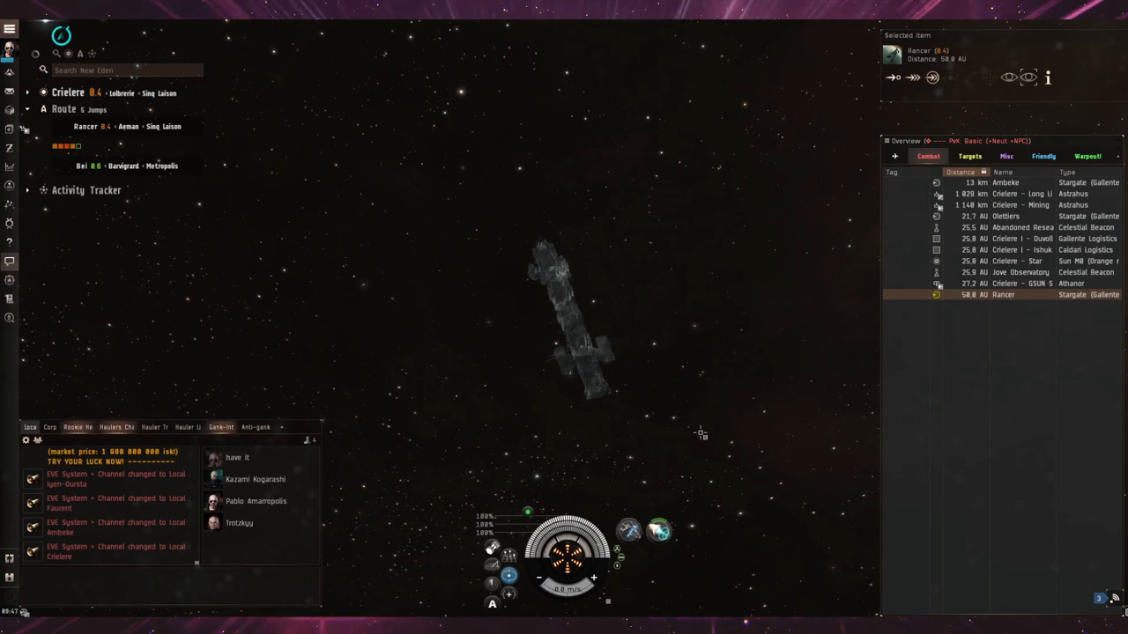
pyautogui.moveTo(892, 77)
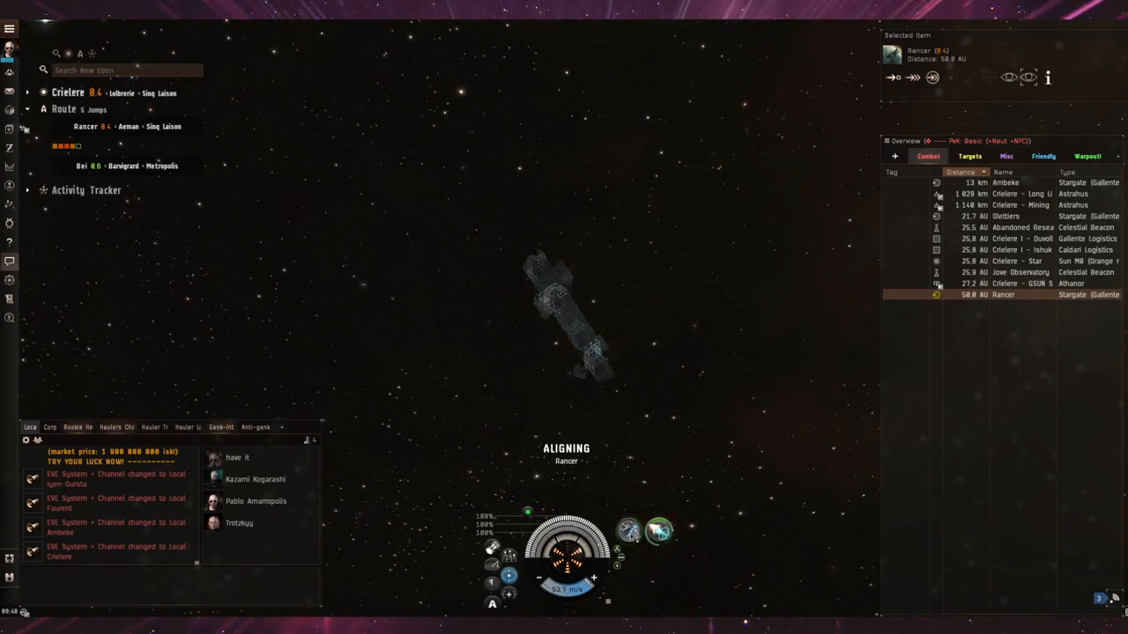
# Warp to and jump through the Rancer stargate from Crielere
pyautogui.click(931, 77)
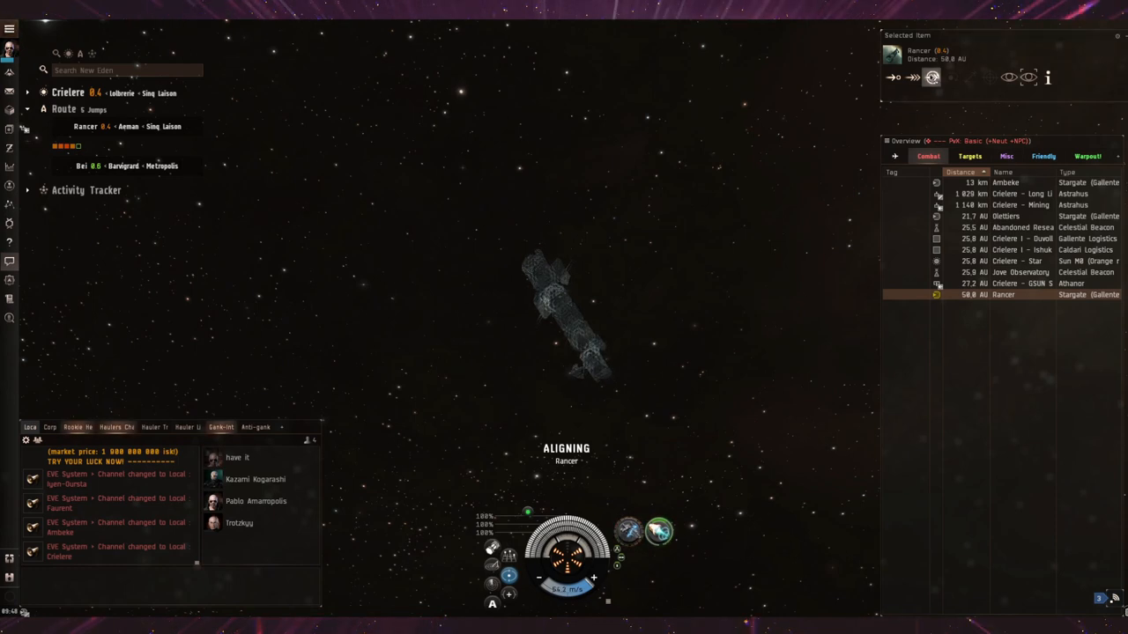
pyautogui.click(931, 77)
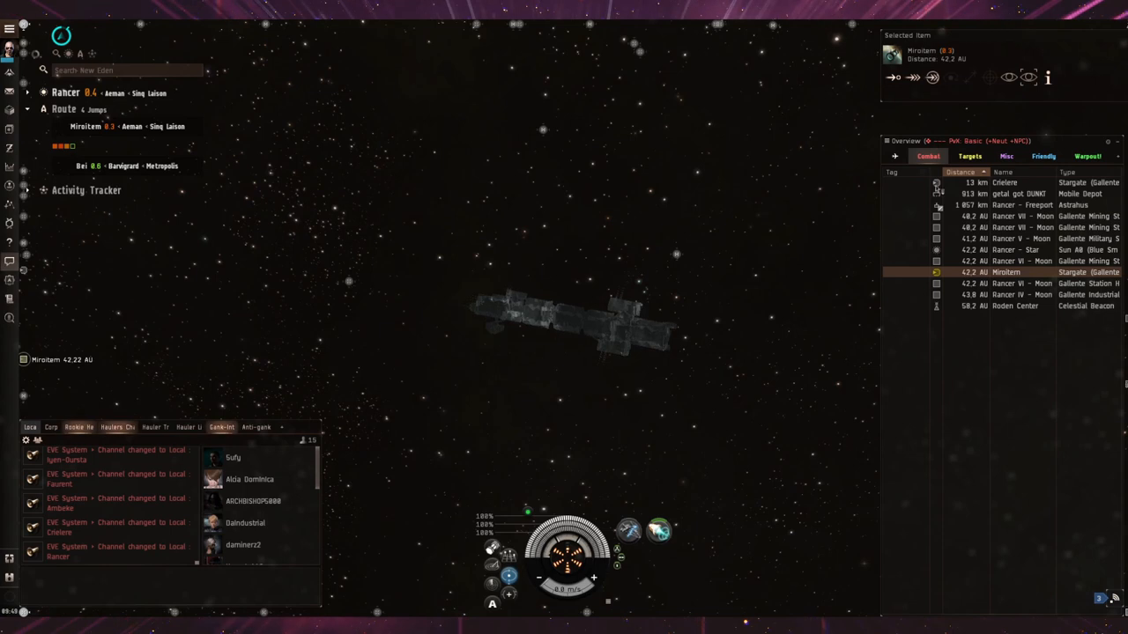
# Align to the Miroitem stargate, then warp and jump through it
pyautogui.click(891, 77)
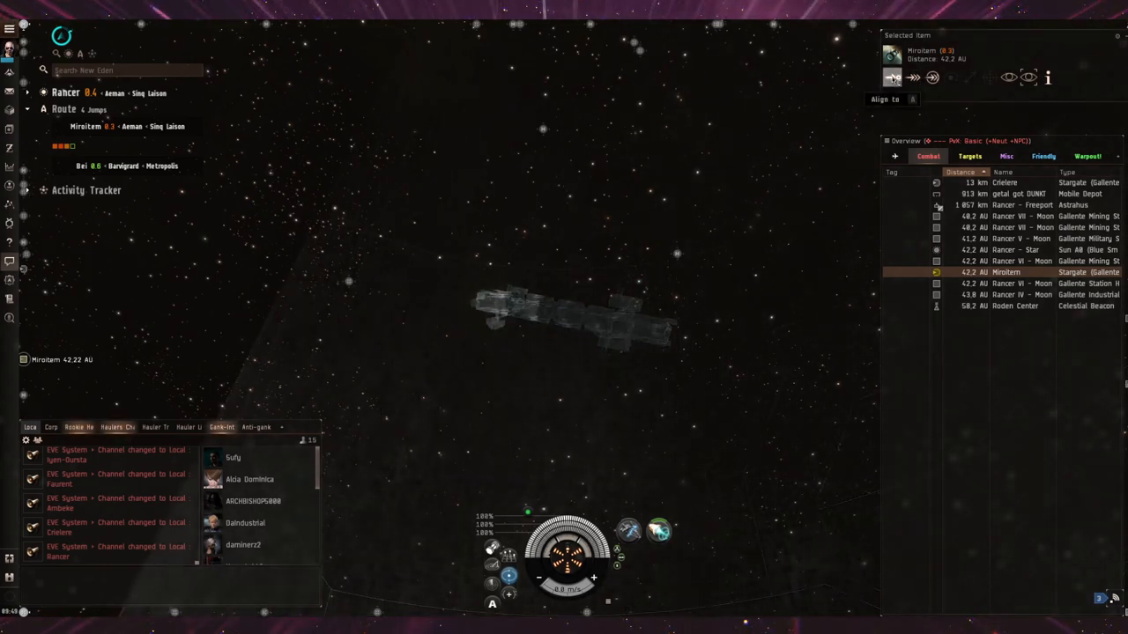
pyautogui.click(891, 77)
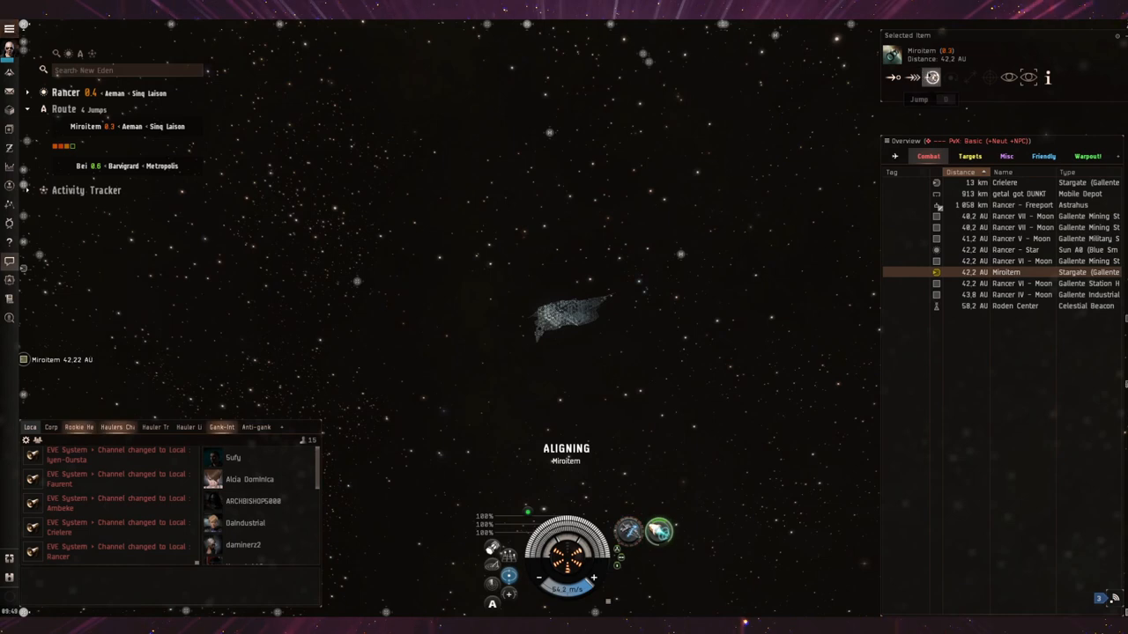
pyautogui.click(931, 77)
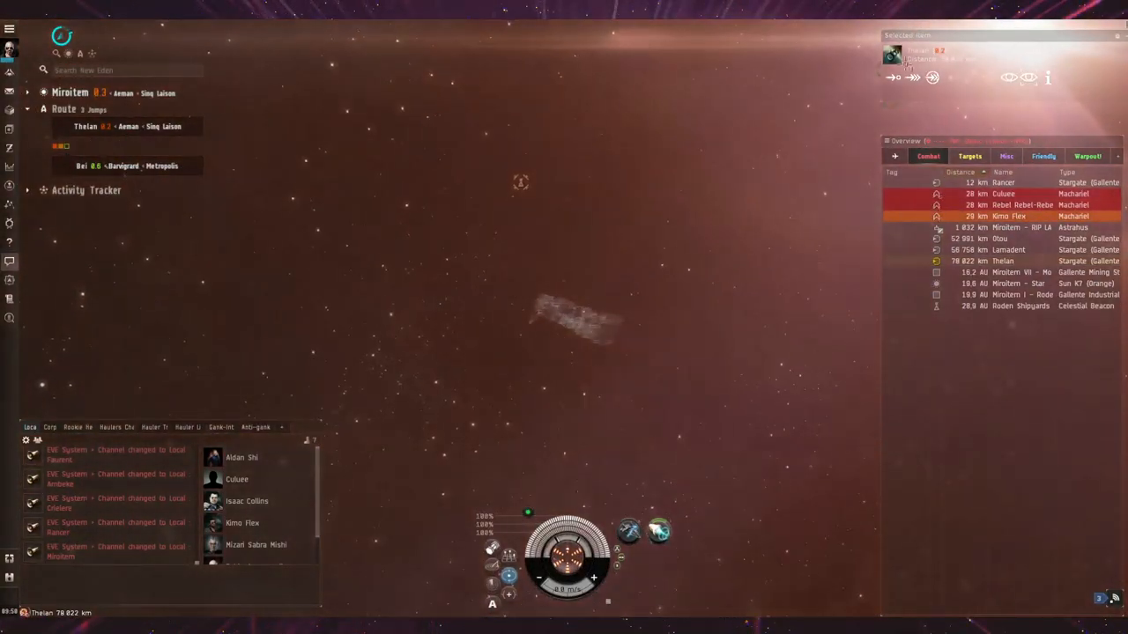
pyautogui.moveTo(894, 77)
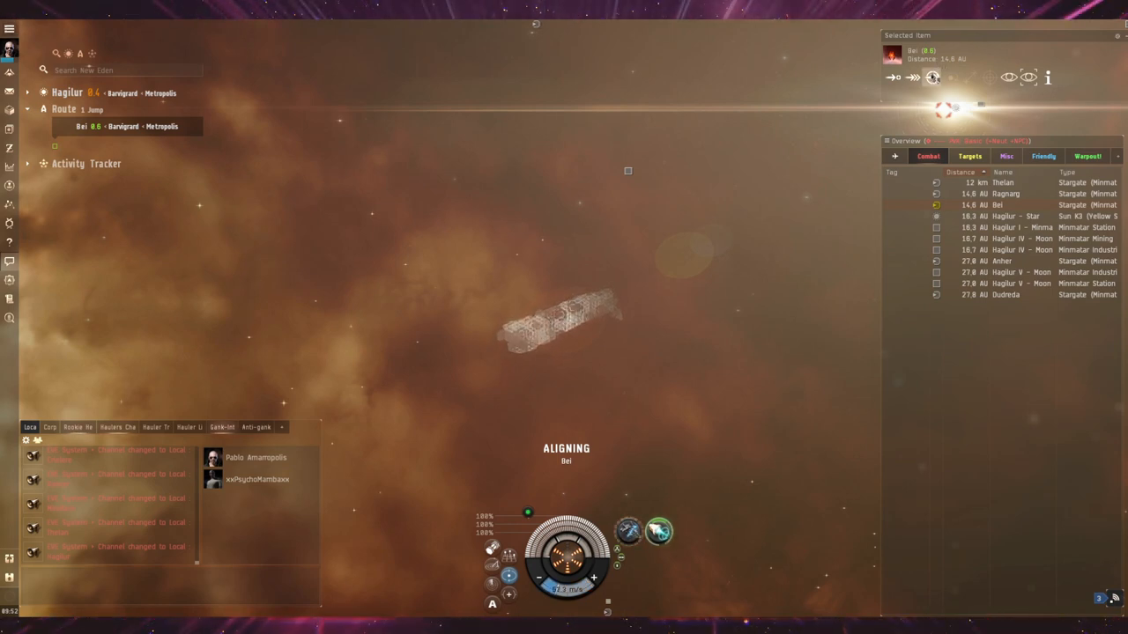
# Warp to and jump through the Bei stargate from Hagilur
pyautogui.click(932, 78)
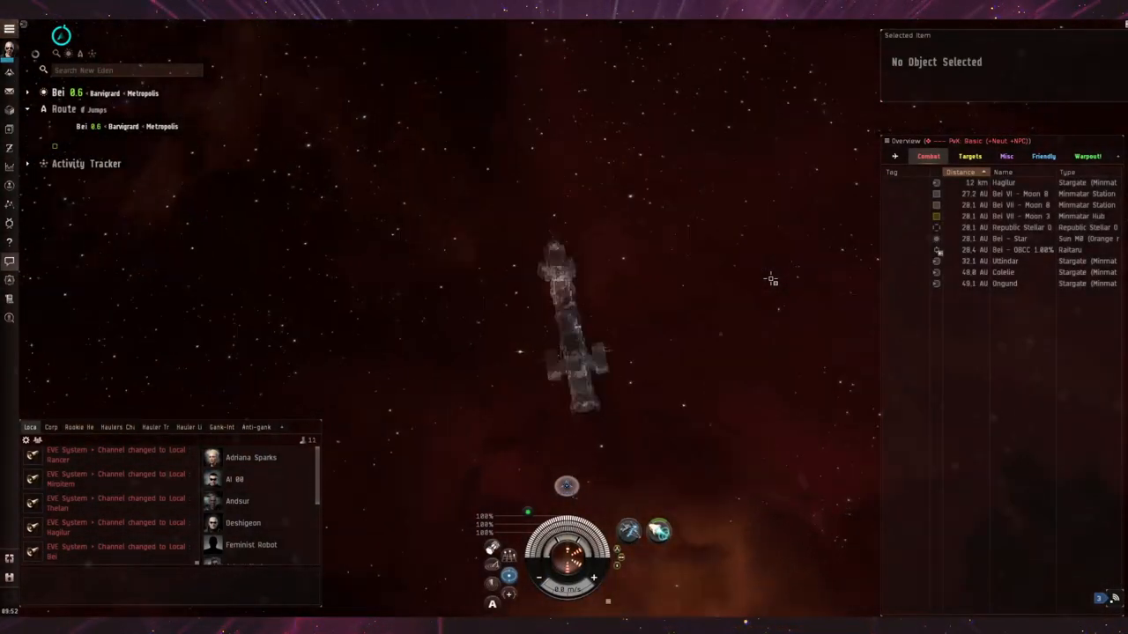
# Warp to and dock at Bei VII - Moon 3 Freedom Extension Retail Center
pyautogui.click(1014, 216)
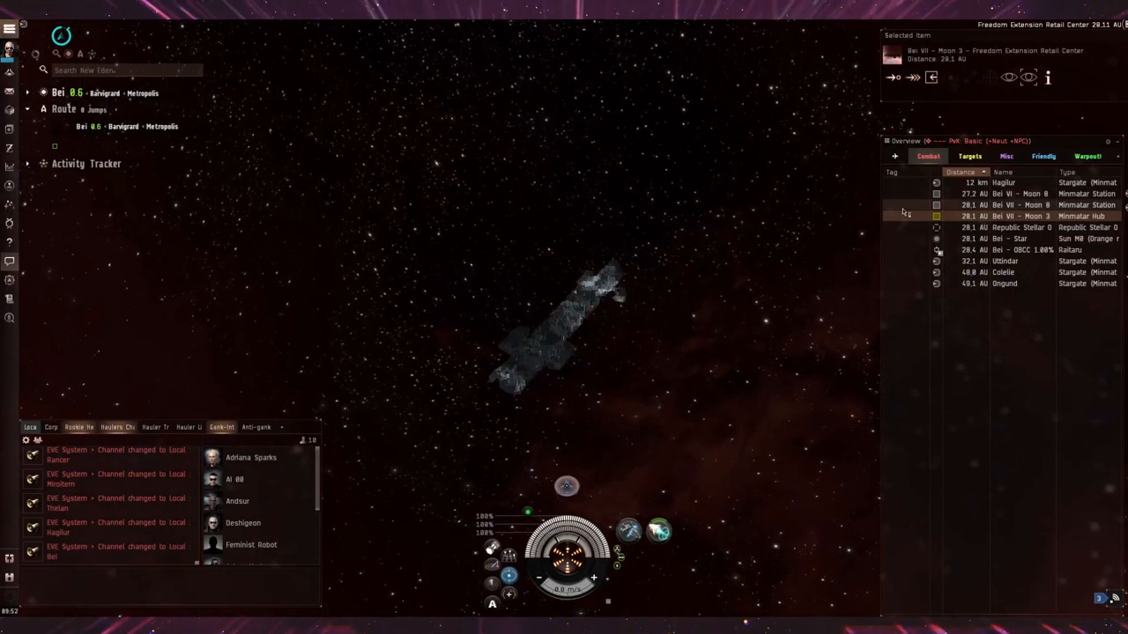
pyautogui.rightClick(1002, 216)
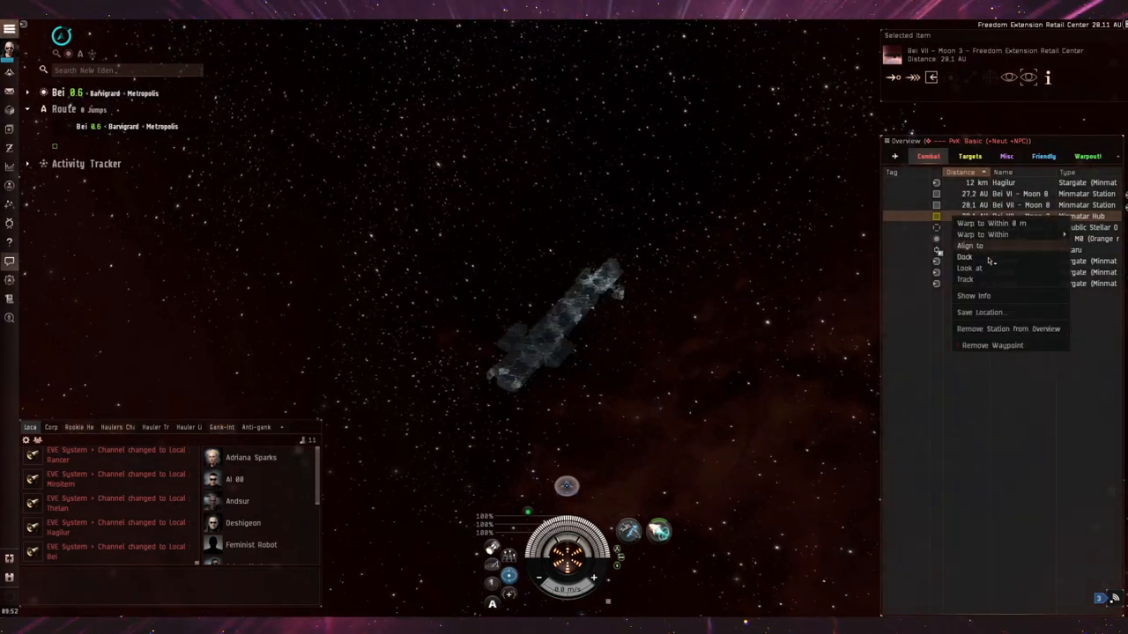
pyautogui.click(991, 223)
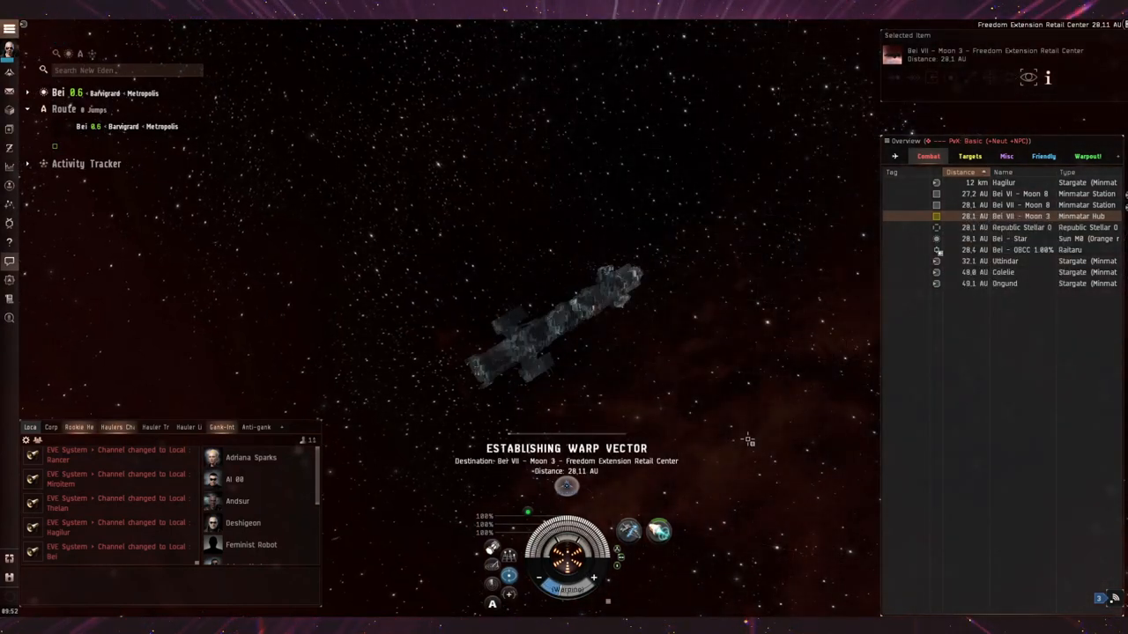